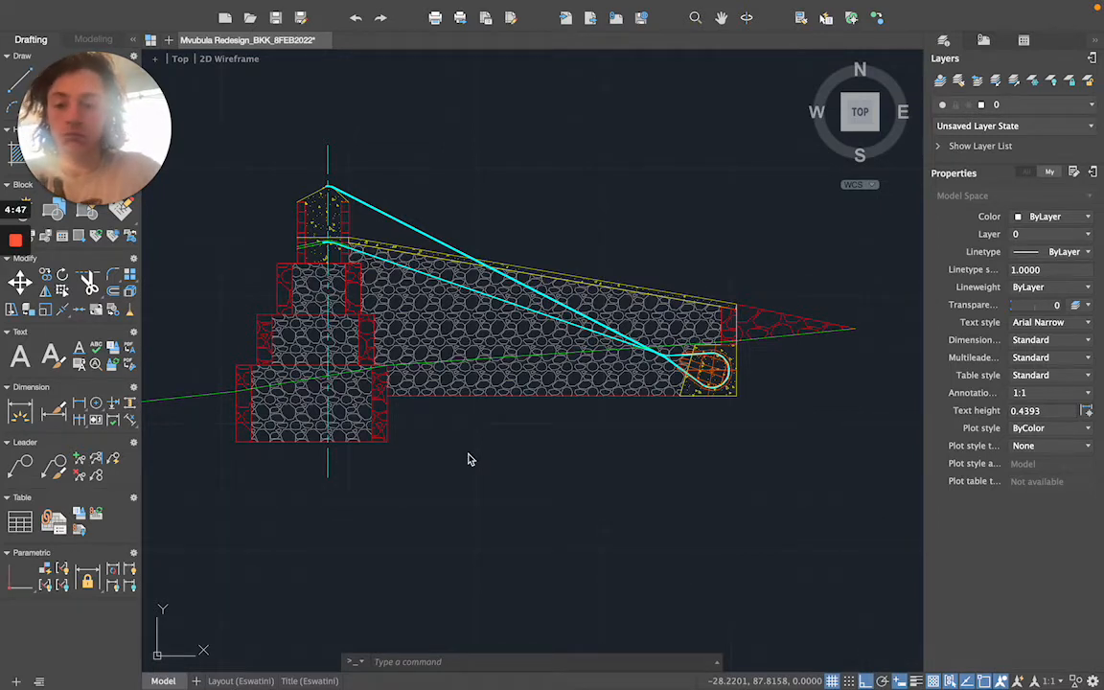
mouse_move(566, 151)
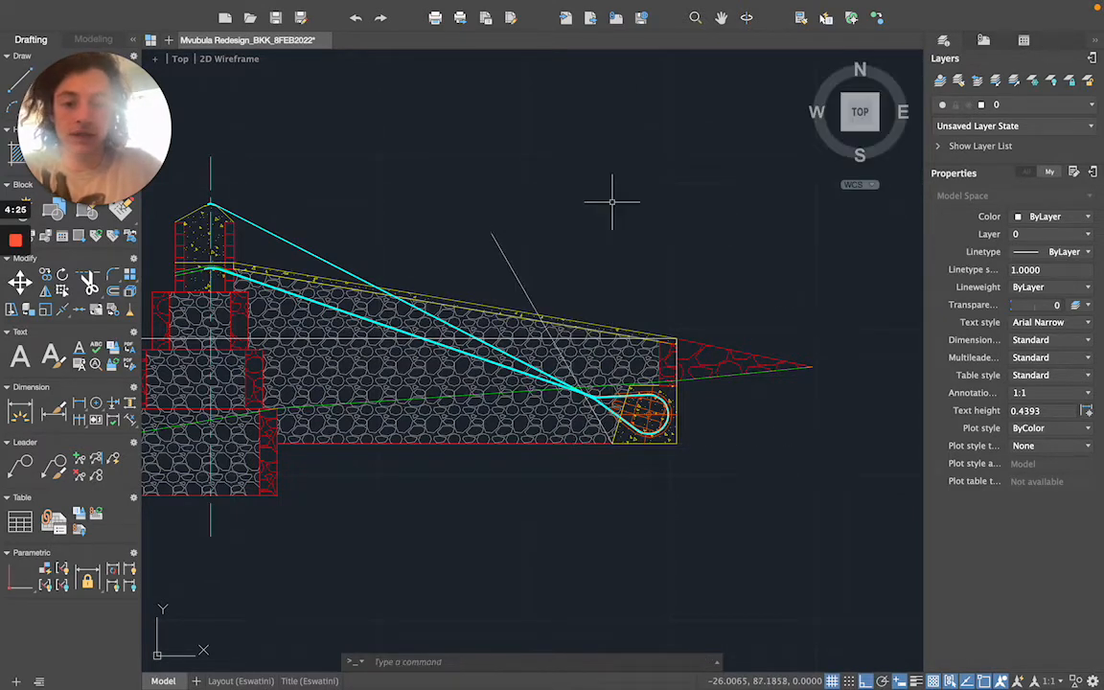
mouse_move(560, 451)
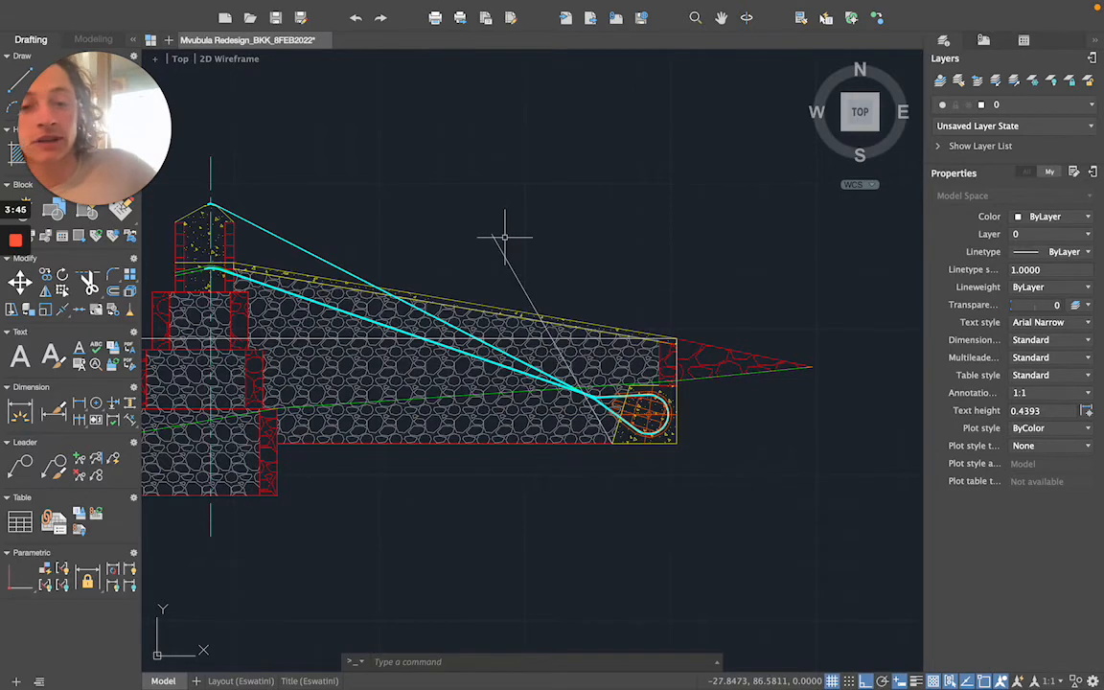
mouse_move(671, 321)
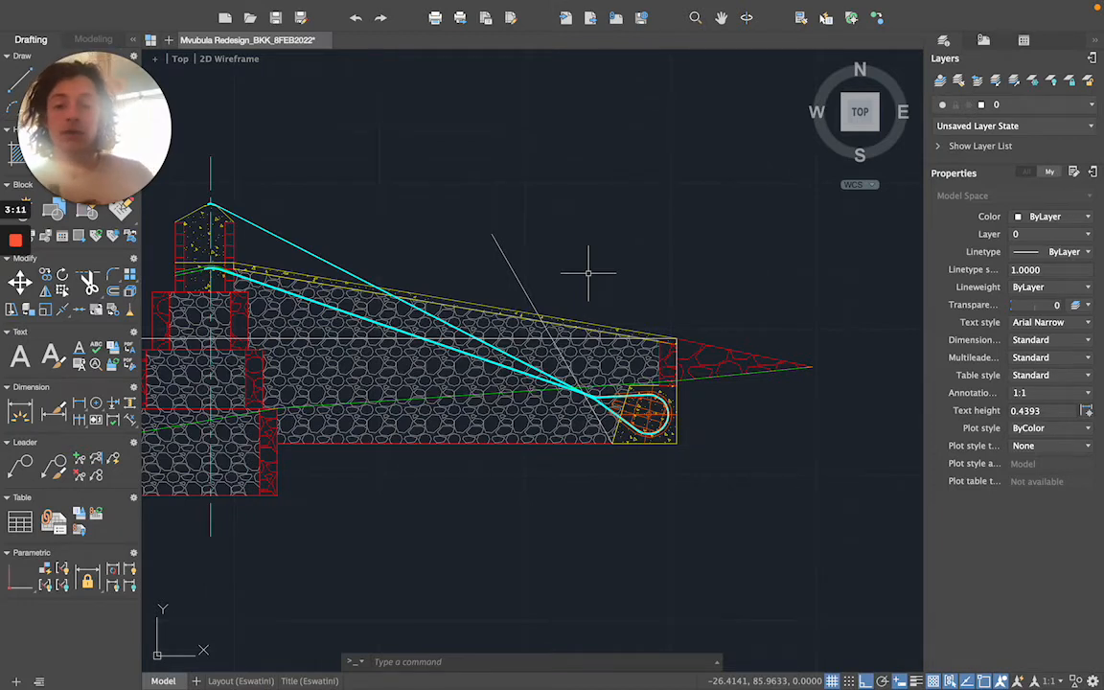
mouse_move(311, 254)
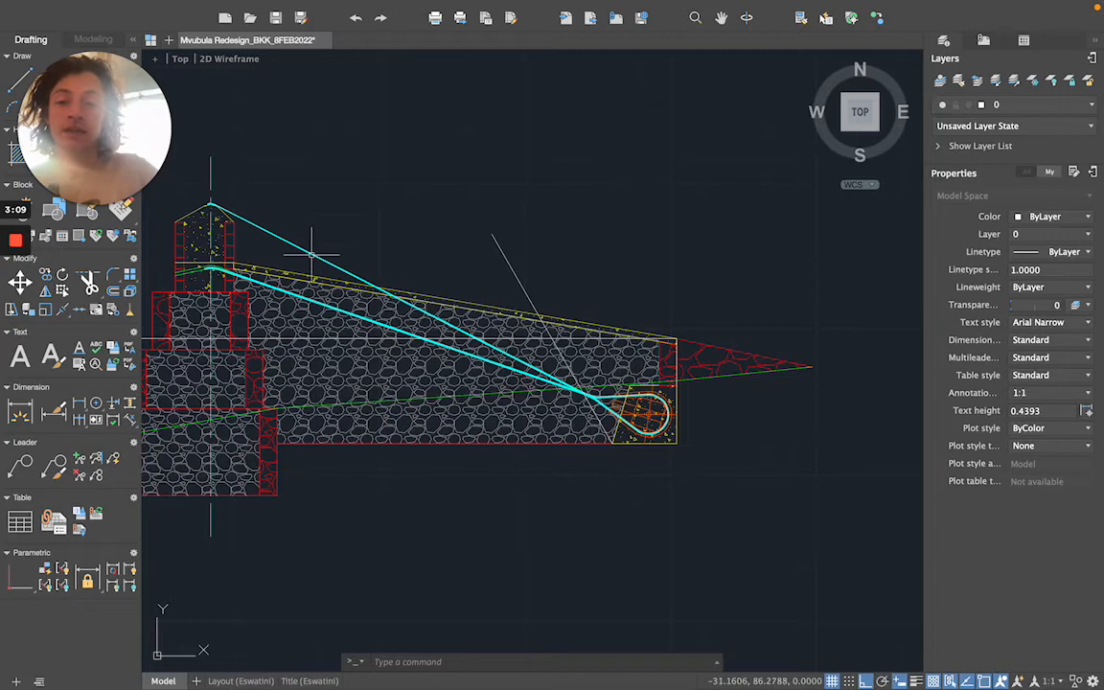